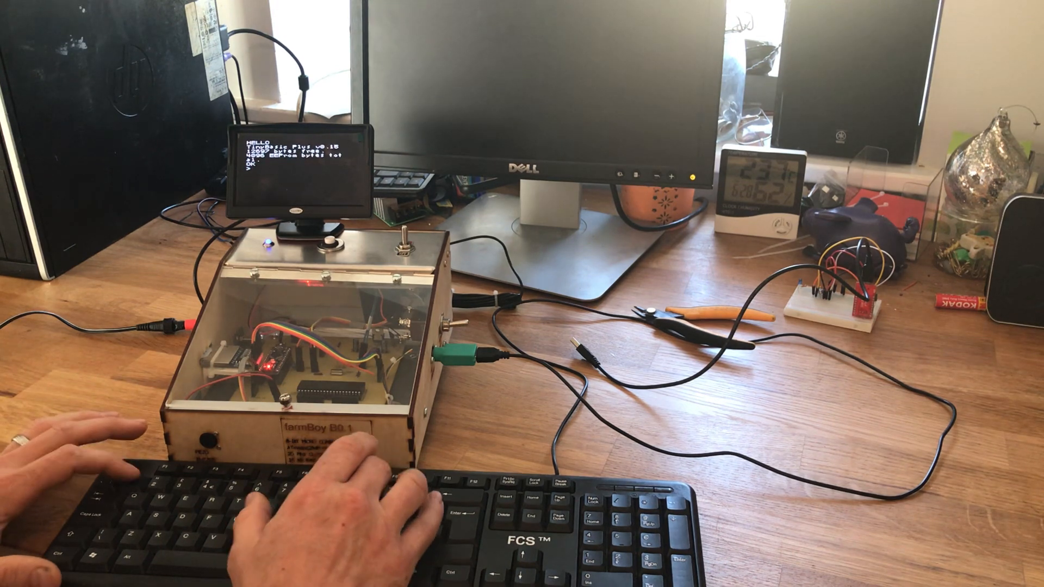
{"action": "type", "text": "10"}
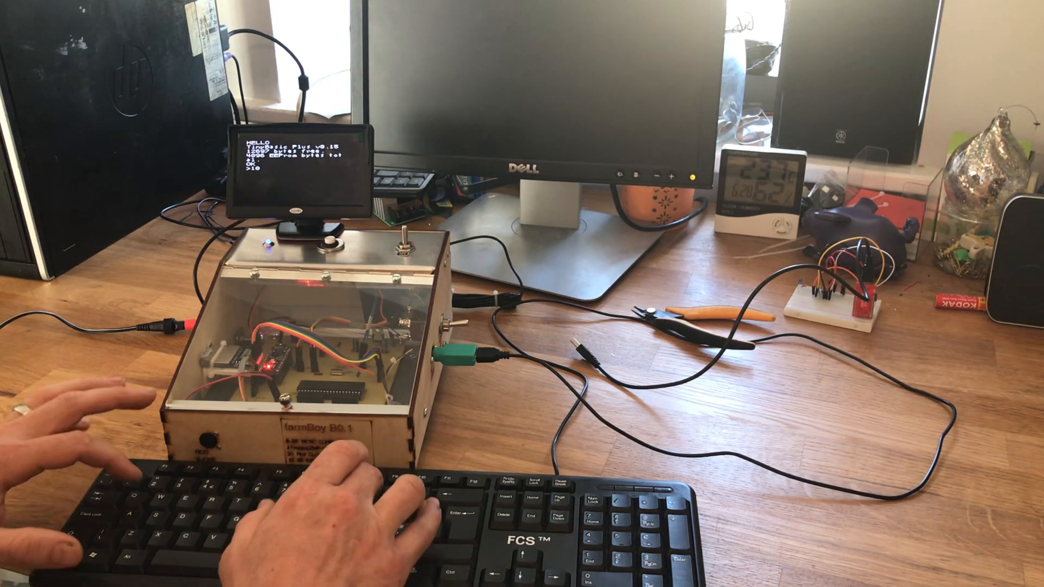
{"action": "type", "text": "print"}
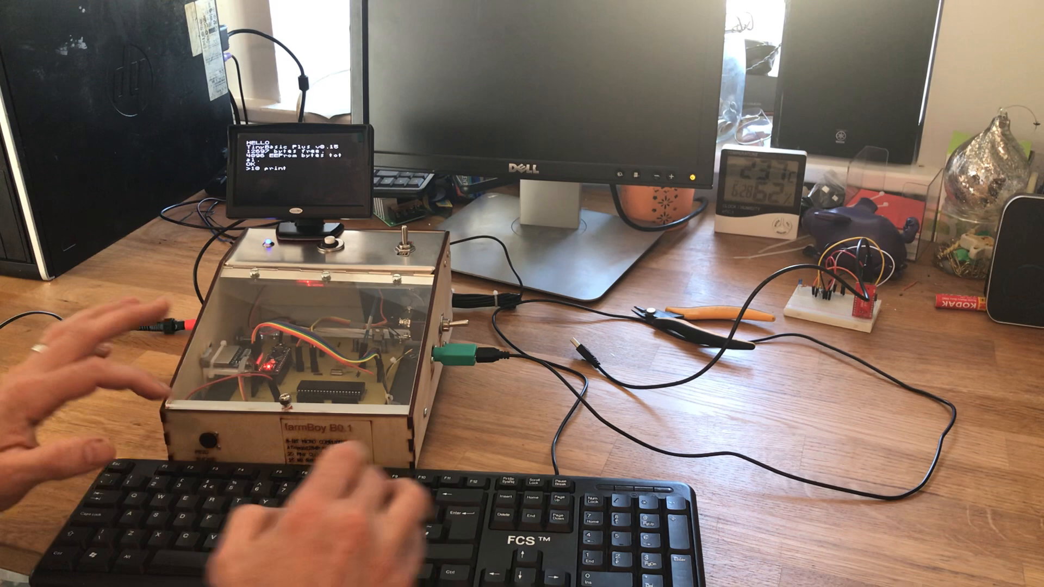
{"action": "type", "text": "\"hello, world"}
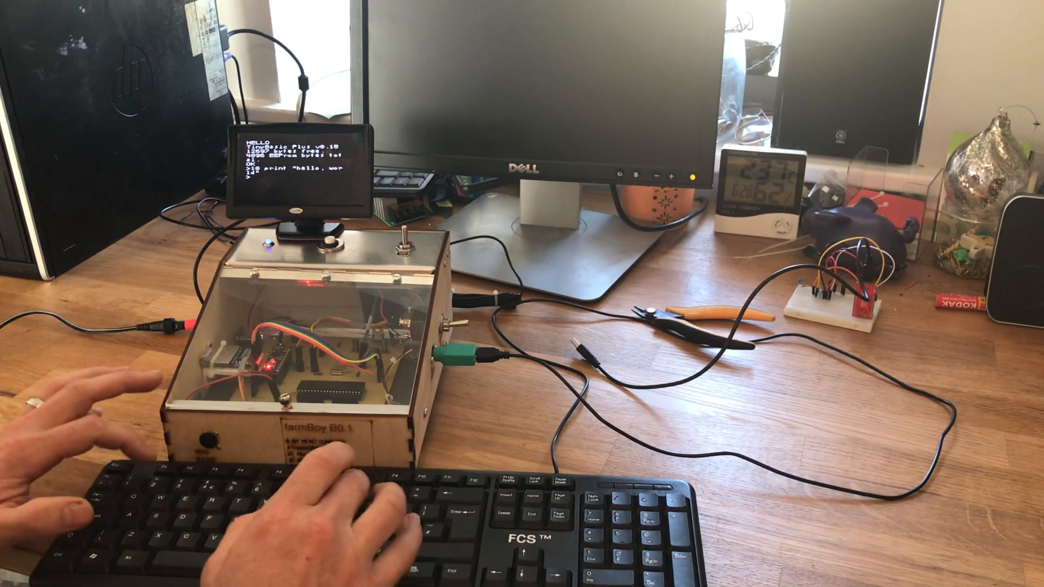
{"action": "type", "text": "20 goto 10"}
{"action": "type", "text": "list"}
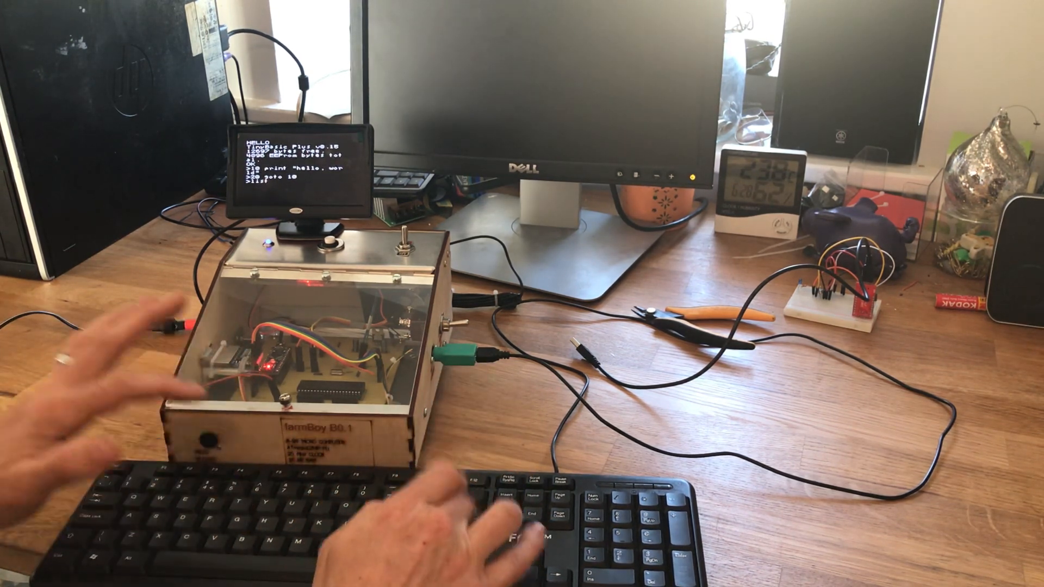
{"action": "type", "text": "PRINT \"hello, world\""}
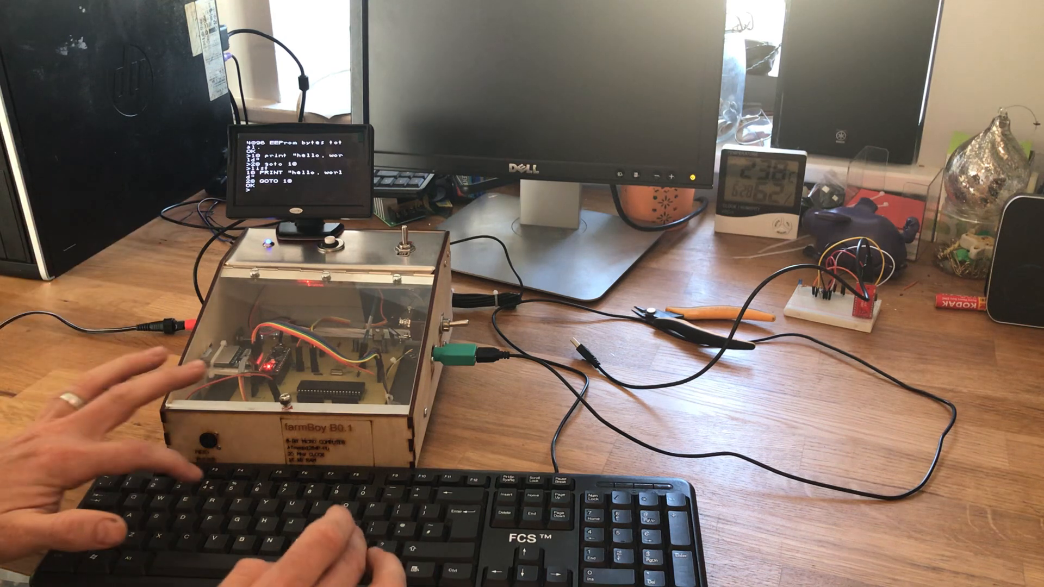